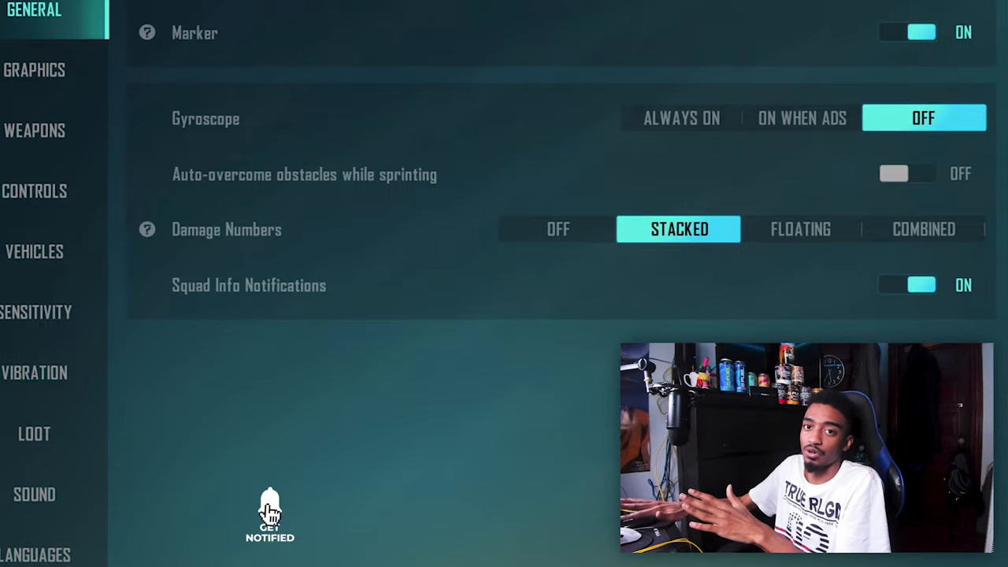
Review graphics: Extreme quality, Very High frame rate, Fresh style, anti-aliasing on.
{"action": "left_click", "coordinate": [57, 69]}
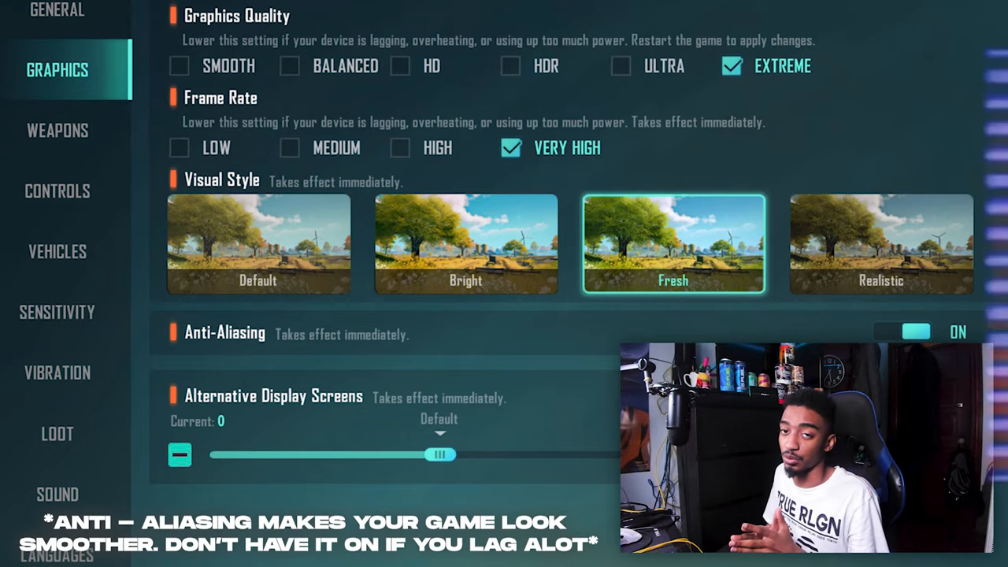
Review weapon settings: Aim Assist on, Tap aim mode, Quick ADS off.
{"action": "left_click", "coordinate": [56, 130]}
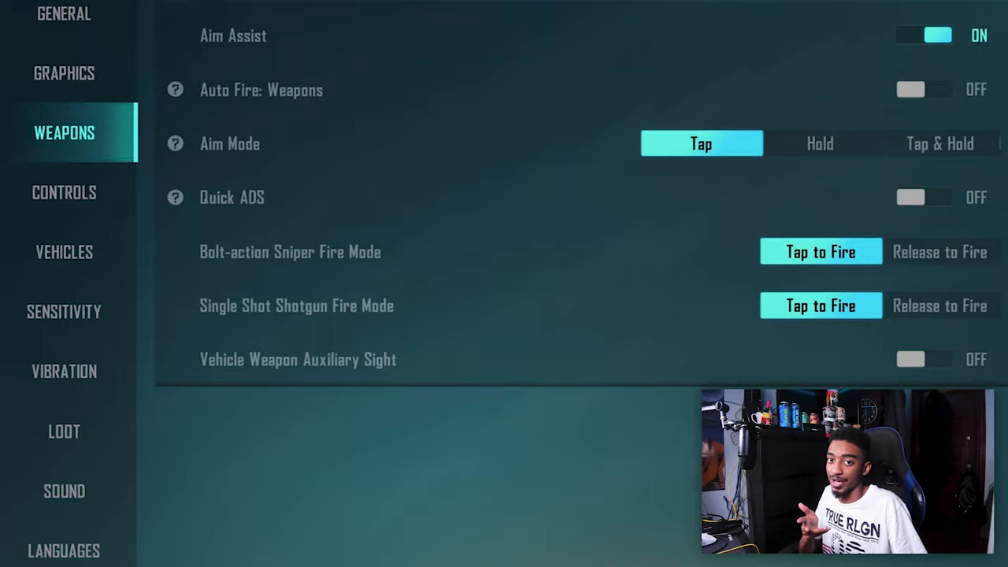
Show camera sensitivity at 95% standard view with lower scope values.
{"action": "left_click", "coordinate": [63, 311]}
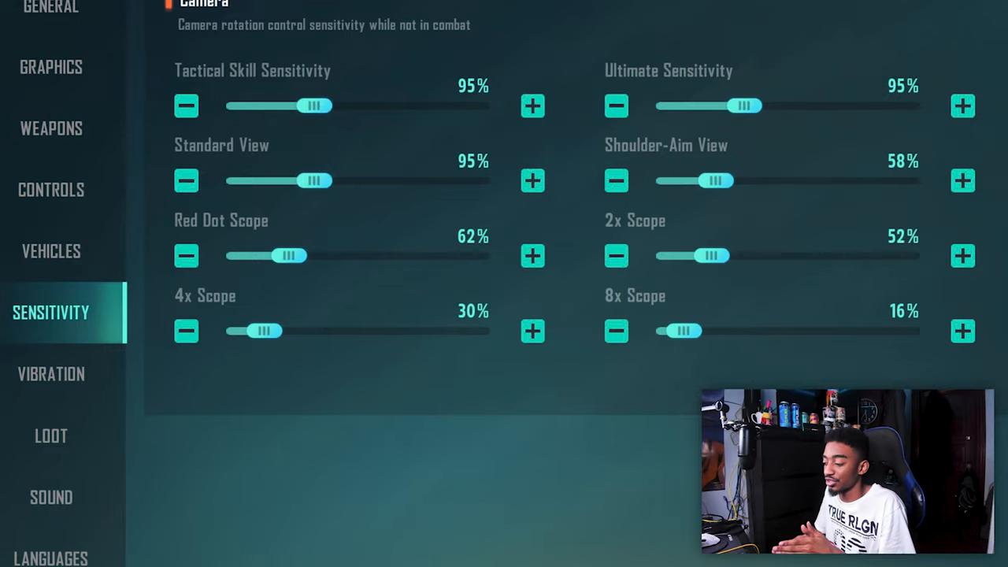
Review vibration, then loot with Auto Loot on, then sound with Perfect audio quality.
{"action": "left_click", "coordinate": [52, 373]}
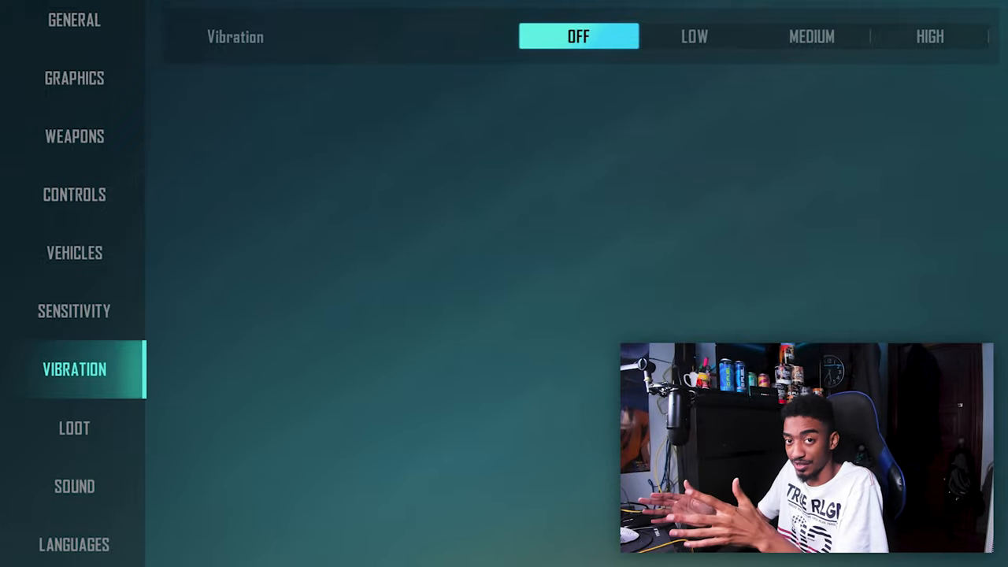
{"action": "left_click", "coordinate": [74, 427]}
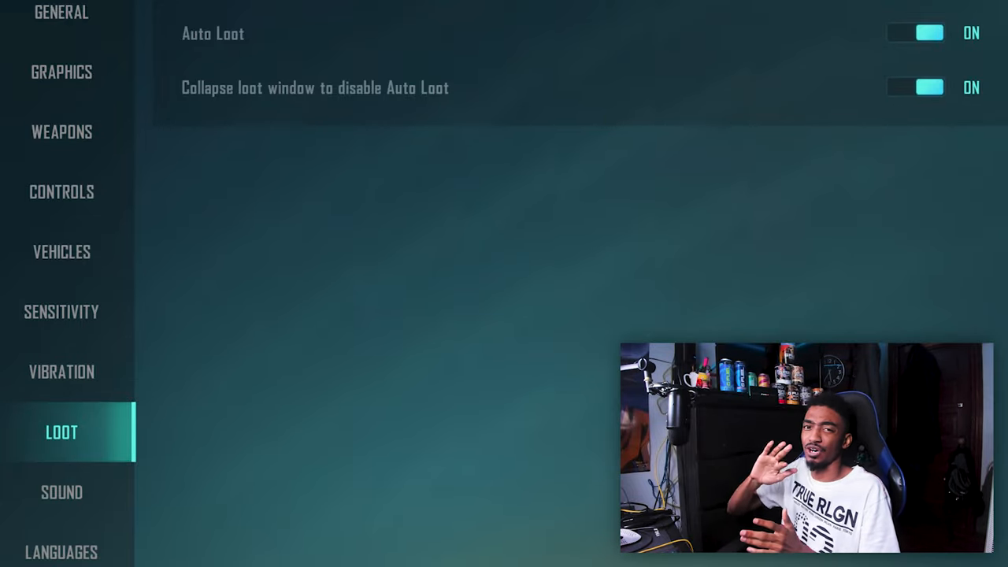
{"action": "left_click", "coordinate": [61, 492]}
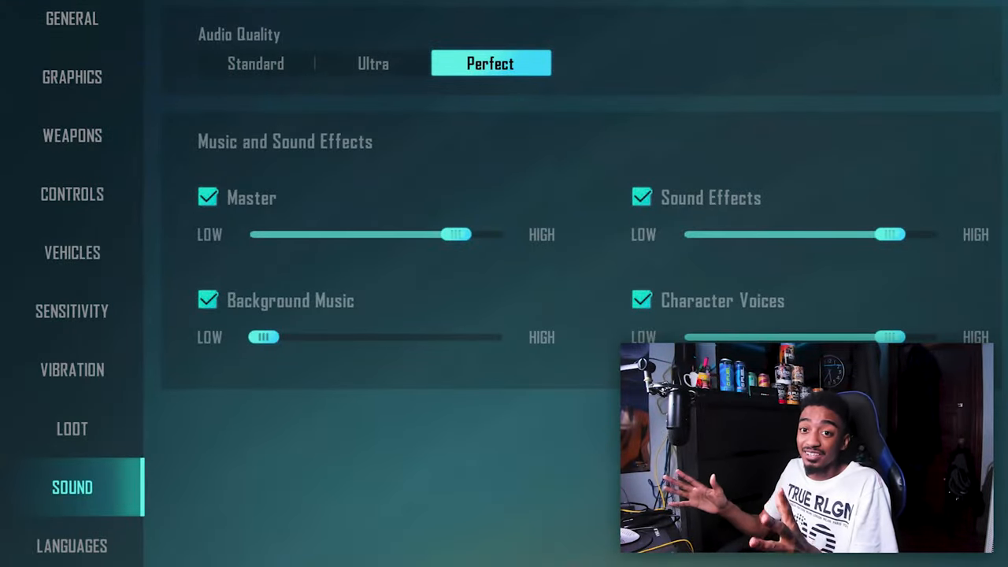